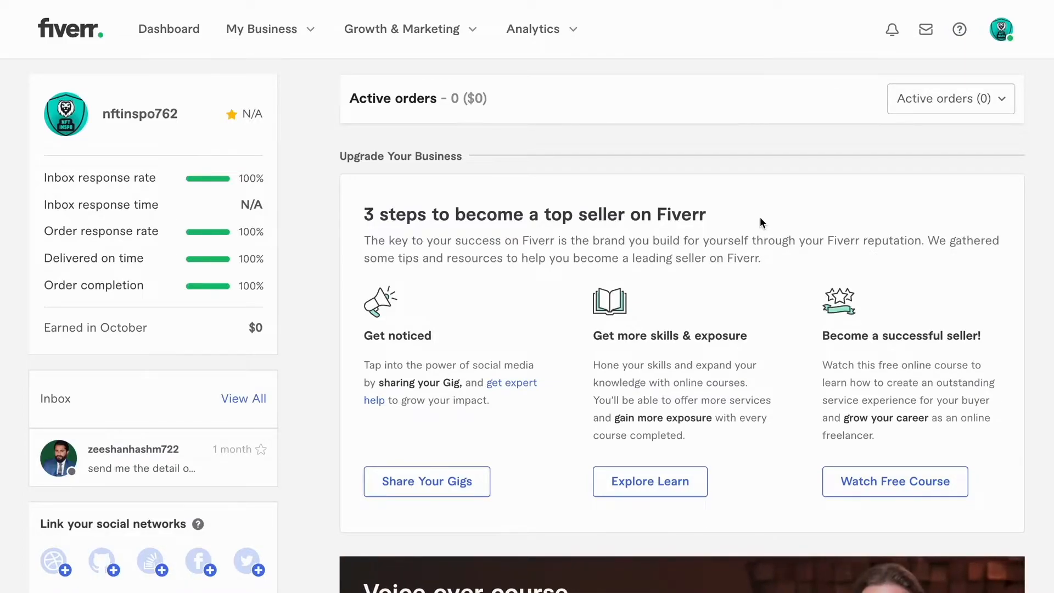
mouse_move(611, 200)
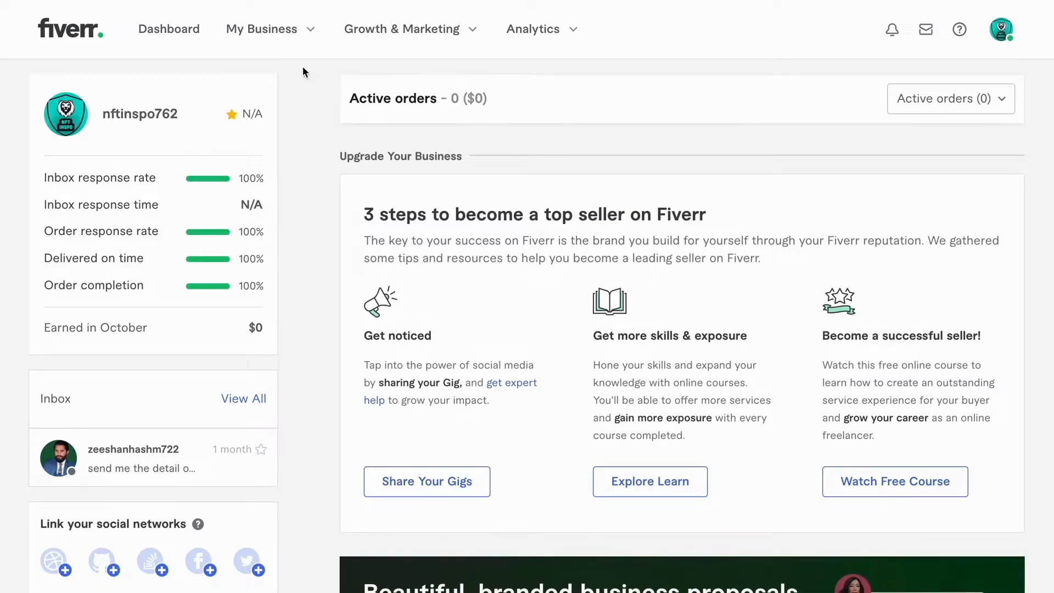
Go to the Earnings page listing PayPal Account, Bank Transfer and Fiverr Revenue Card withdrawal options.
click(261, 30)
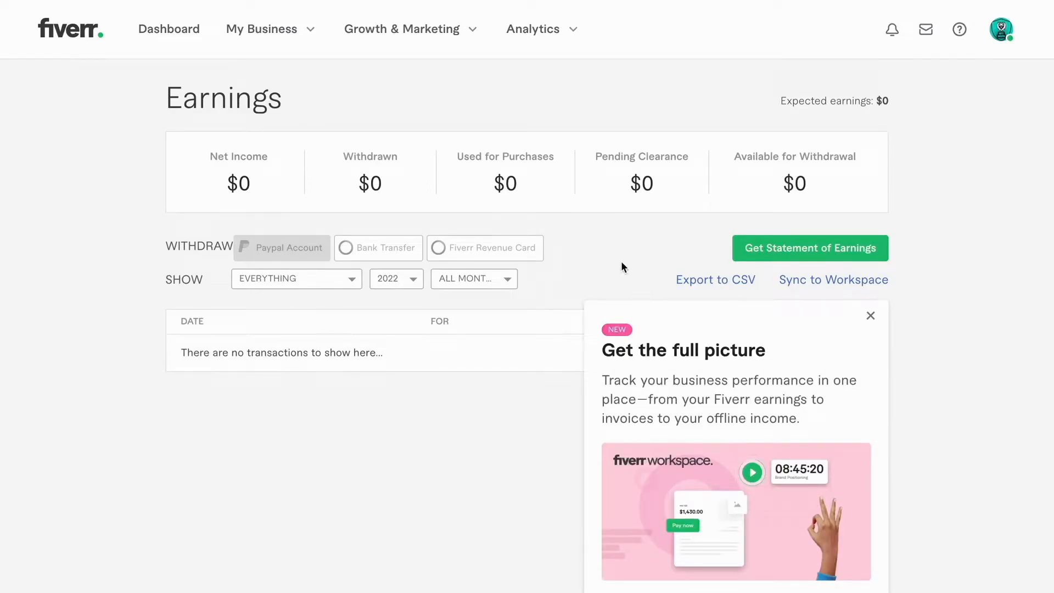
mouse_move(588, 257)
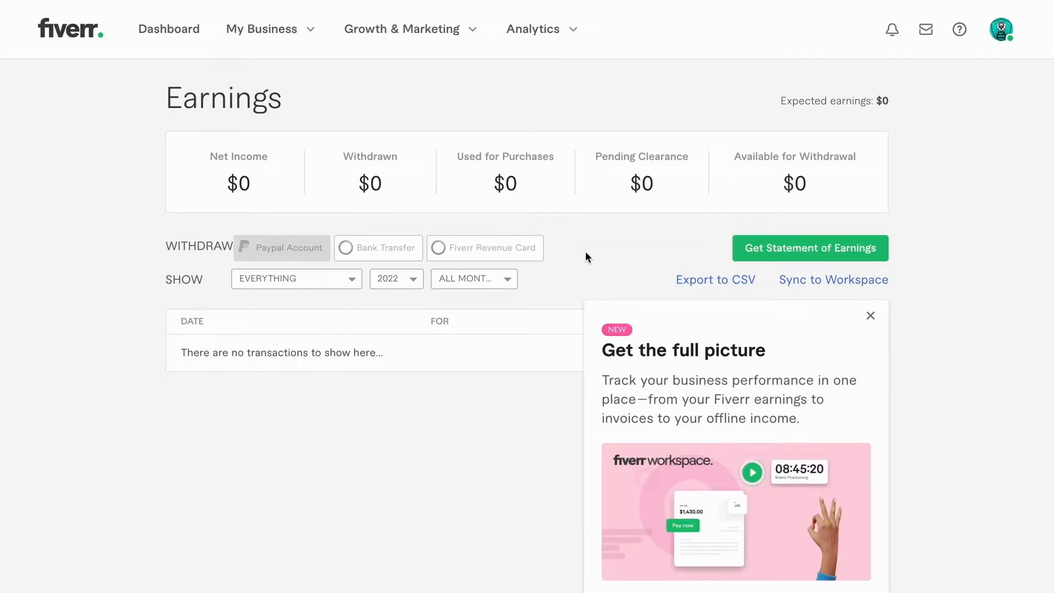
mouse_move(595, 221)
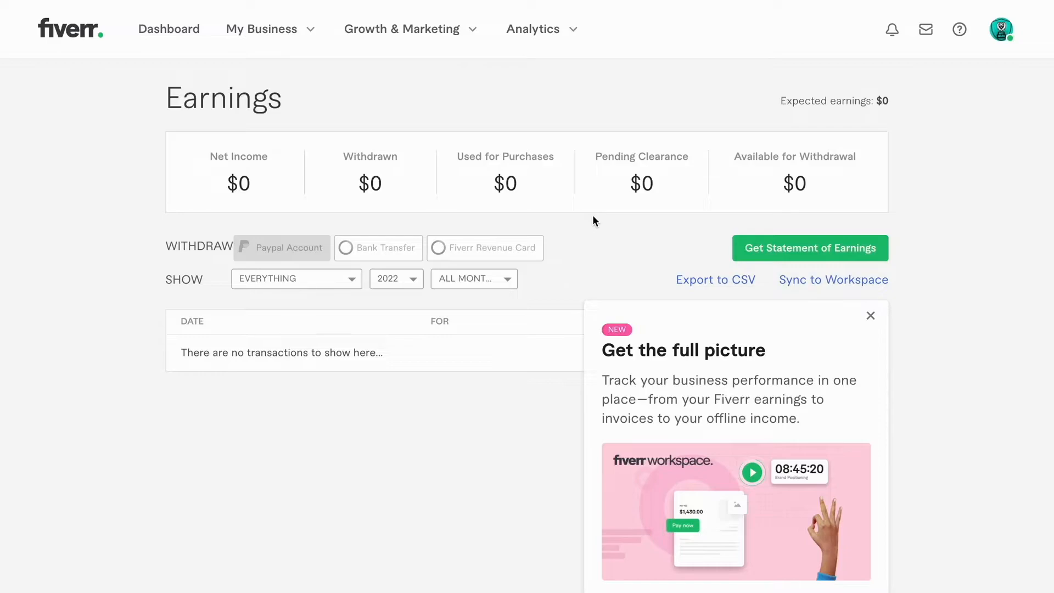
mouse_move(177, 252)
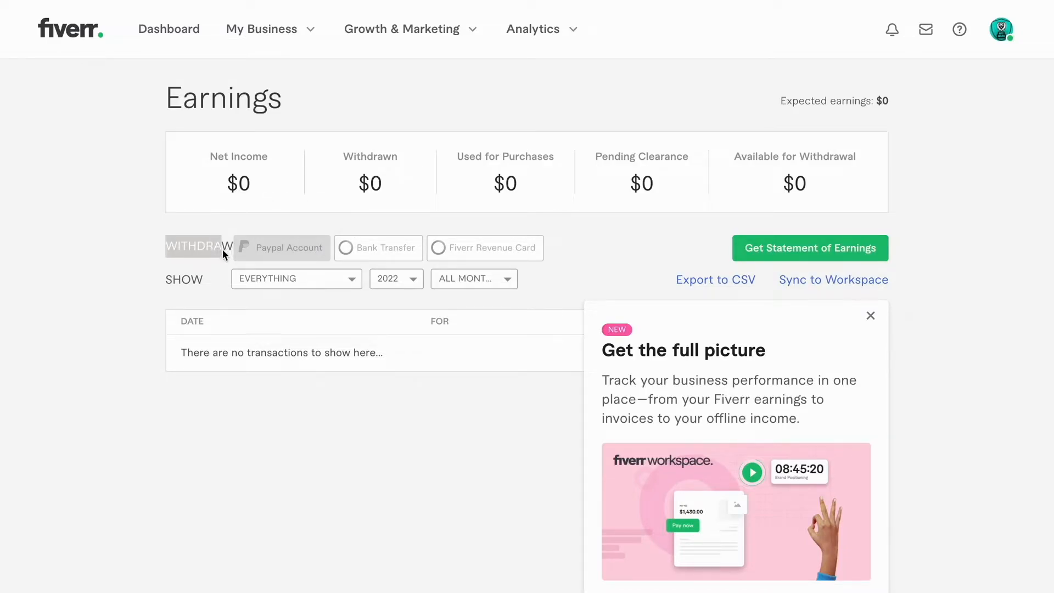
mouse_move(365, 251)
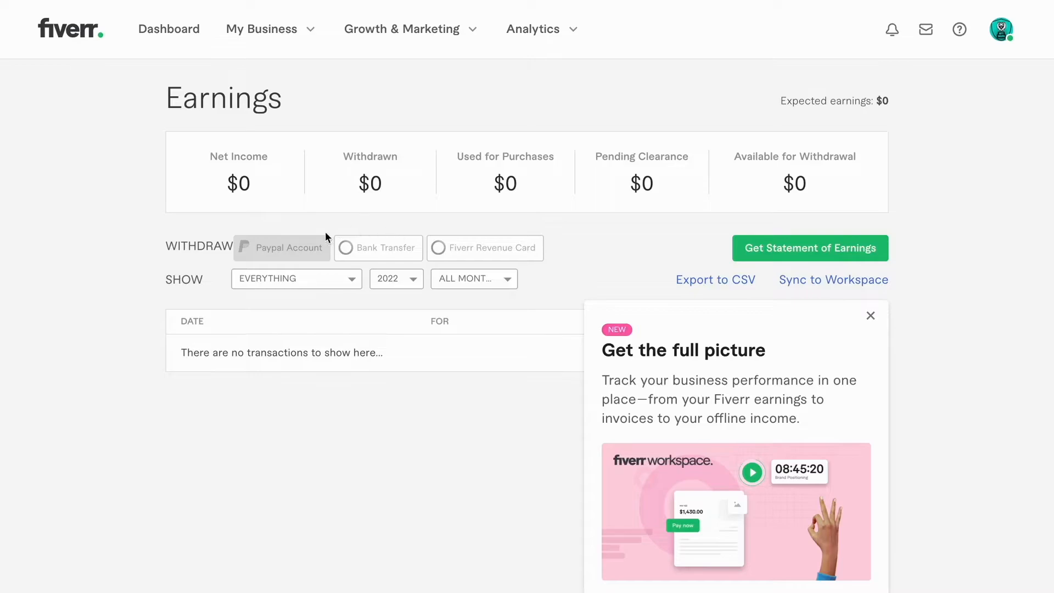
mouse_move(305, 247)
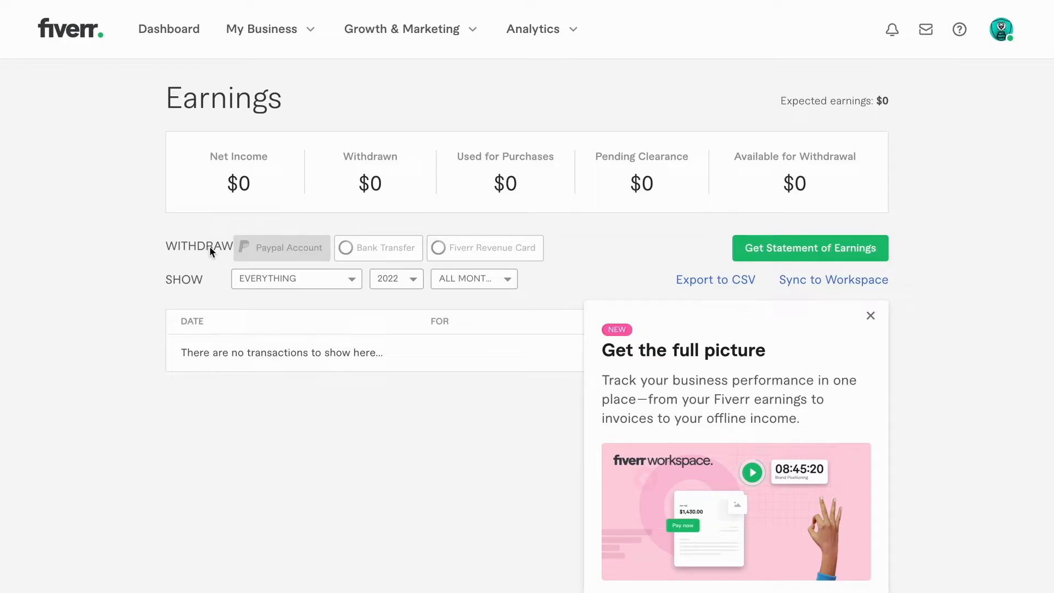
mouse_move(223, 216)
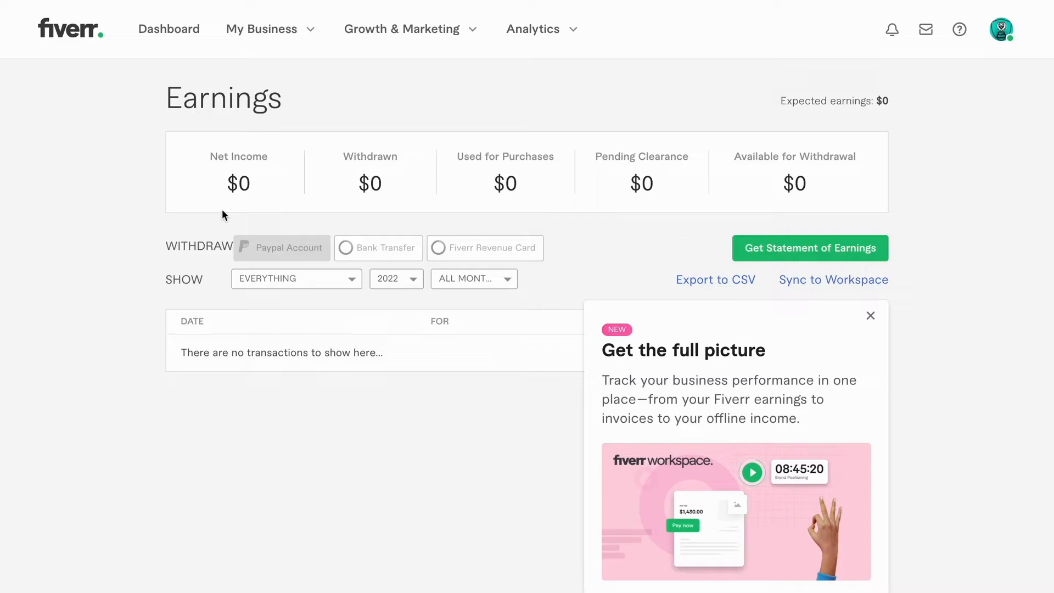
mouse_move(287, 217)
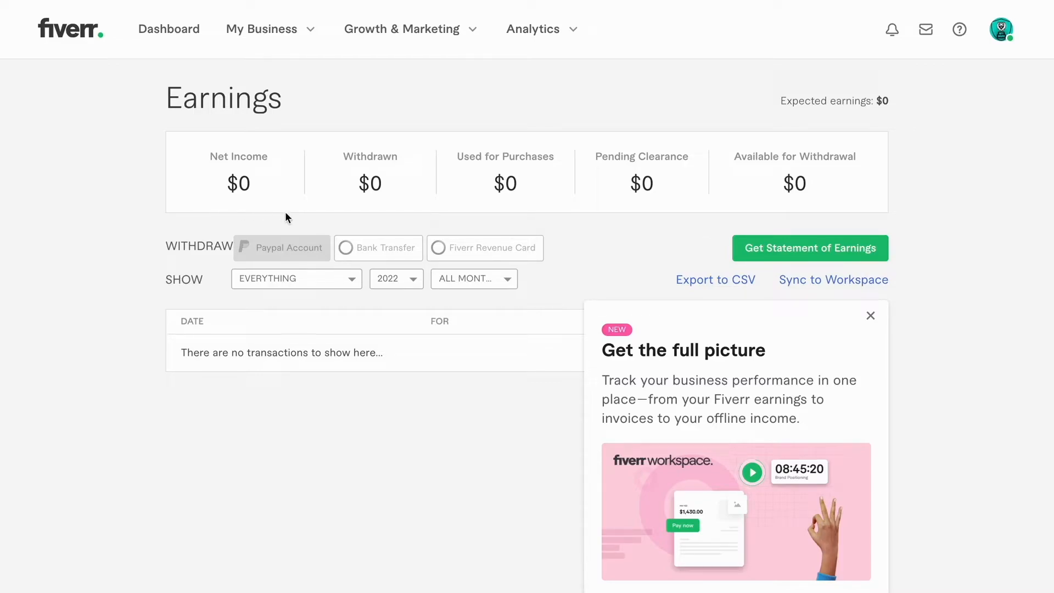
mouse_move(268, 253)
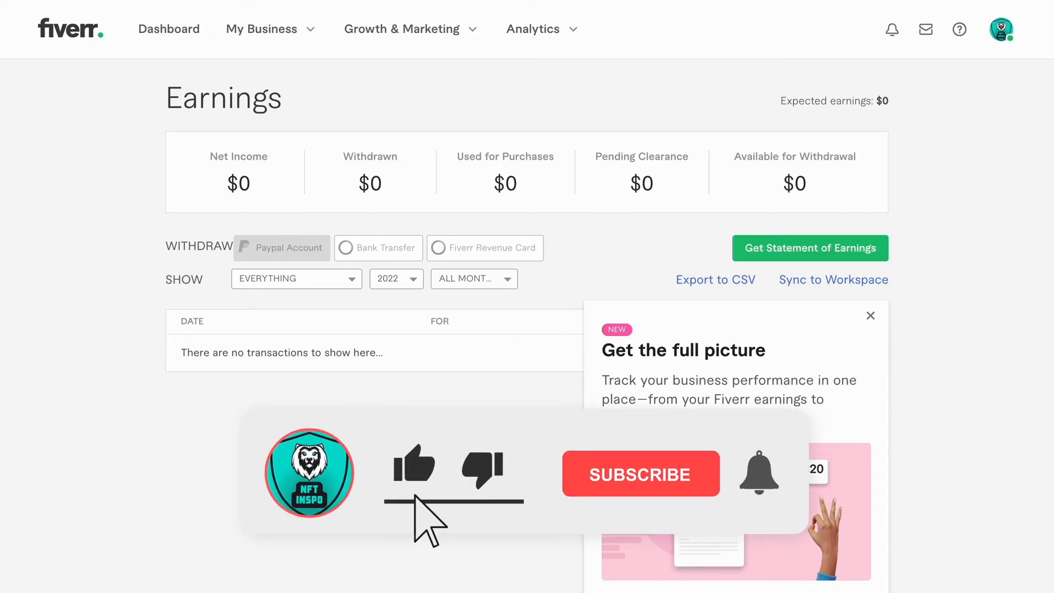
click(641, 474)
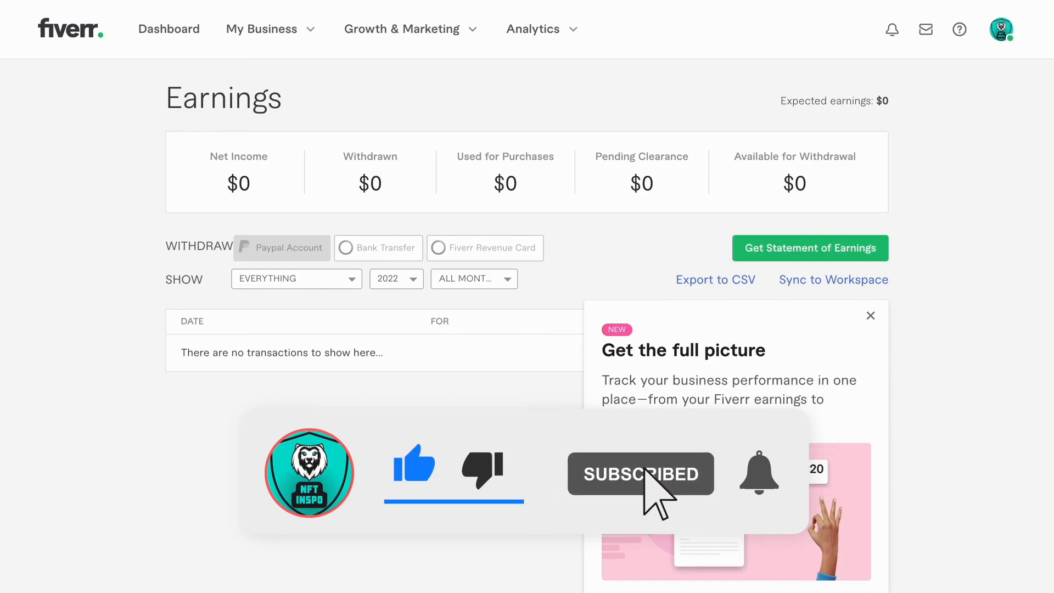